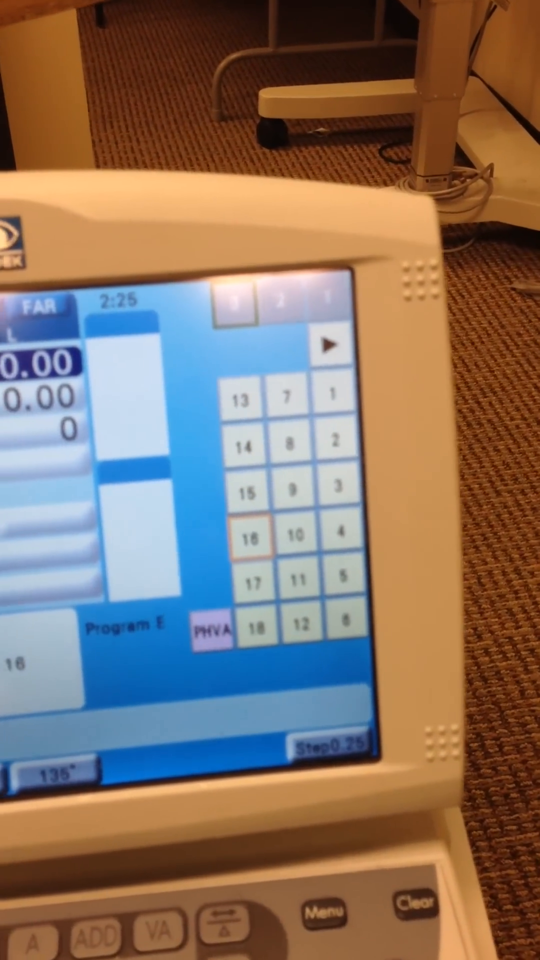
Step: Display contrast chart Image 9 on chart tab 3, replacing Image 16
click(384, 538)
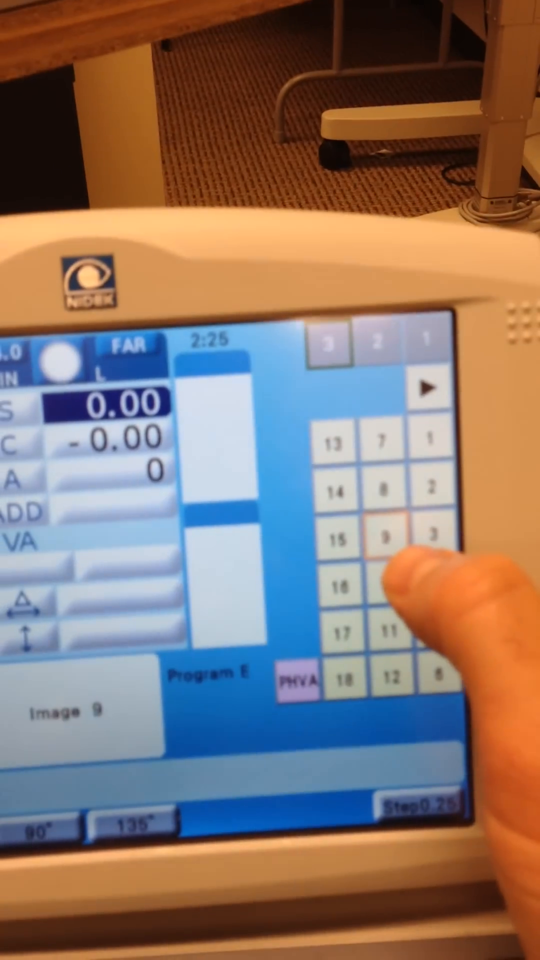